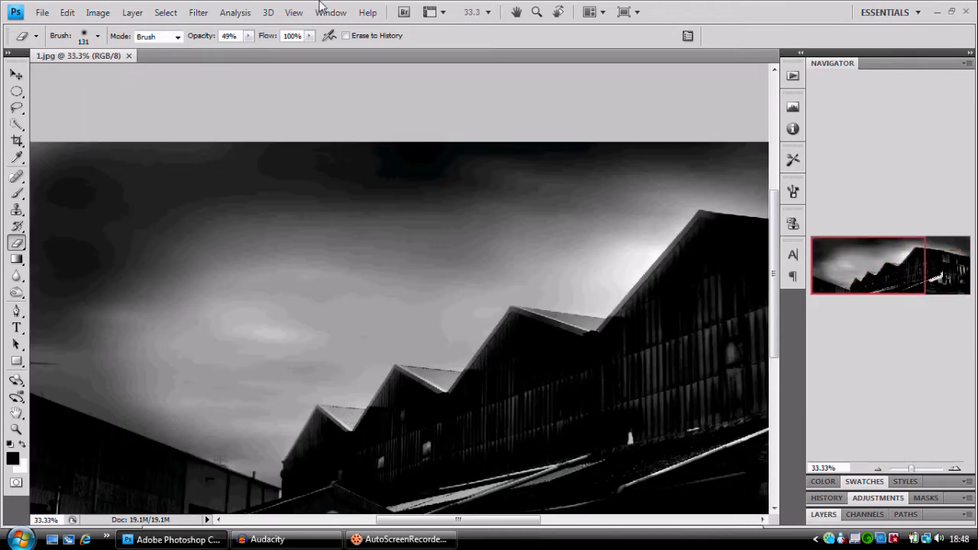
- Render a grayscale Clouds texture over the rooftop photo
left_click(199, 12)
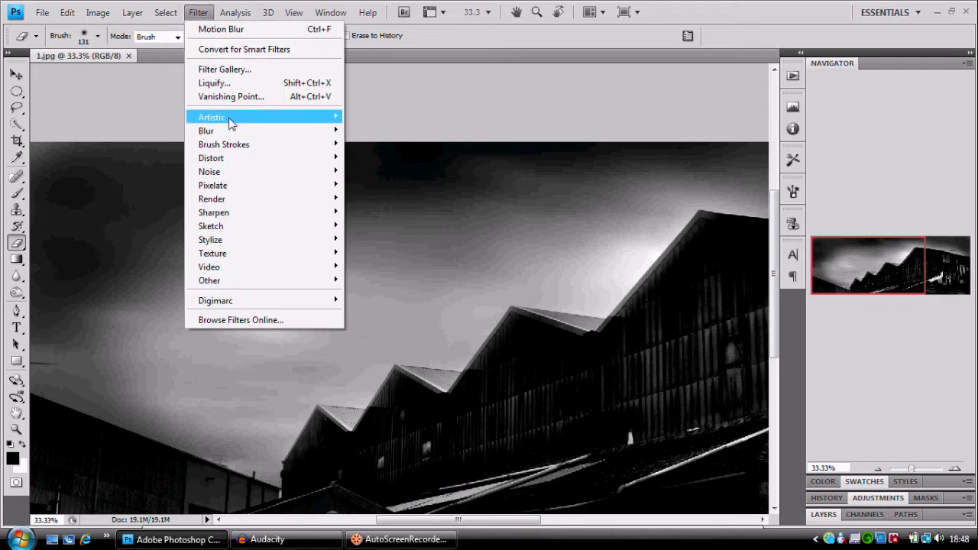
mouse_move(229, 132)
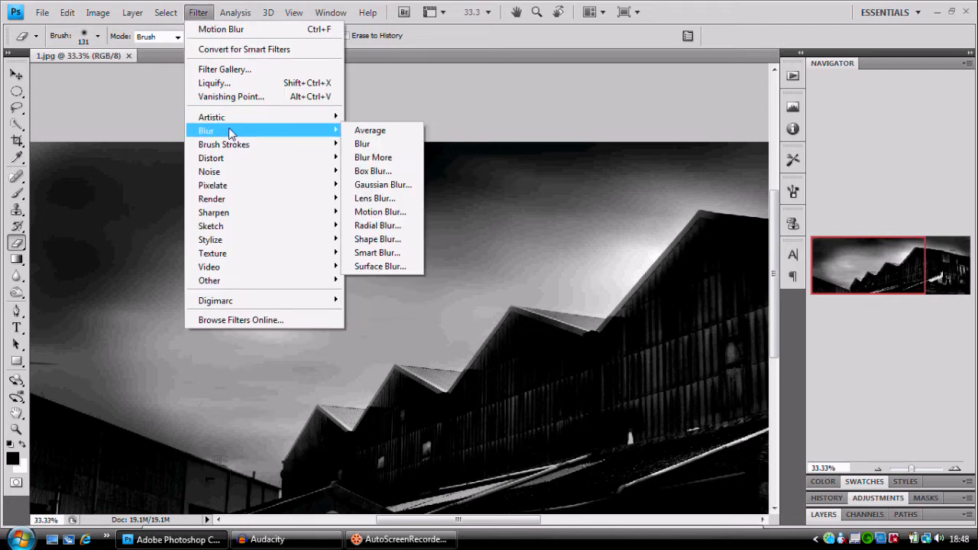
mouse_move(211, 199)
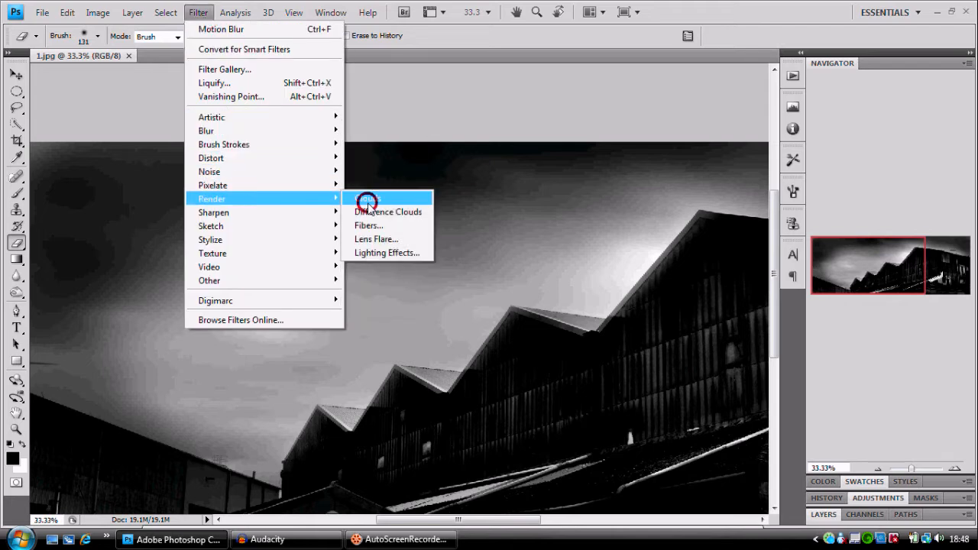
left_click(388, 211)
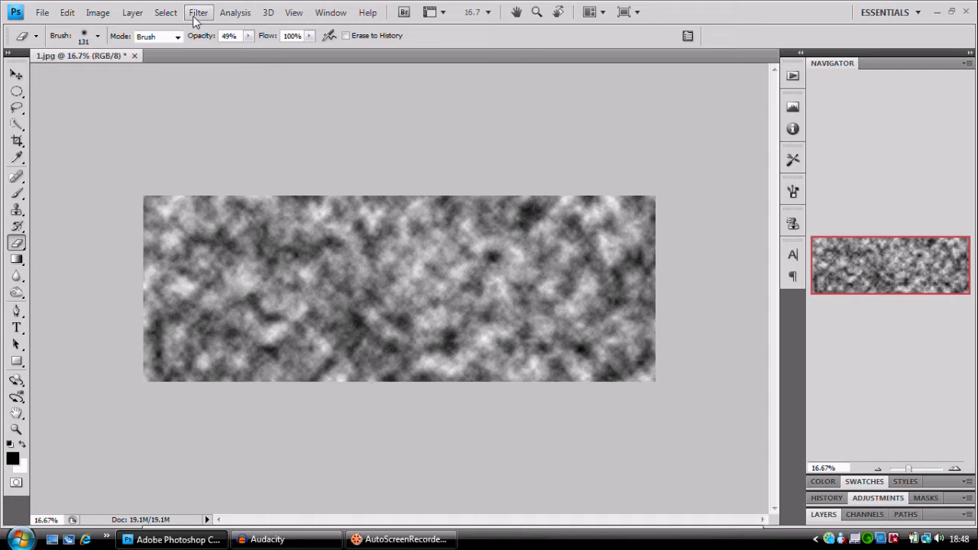
- Add Gaussian monochromatic noise at about 306% over the clouds texture
left_click(198, 13)
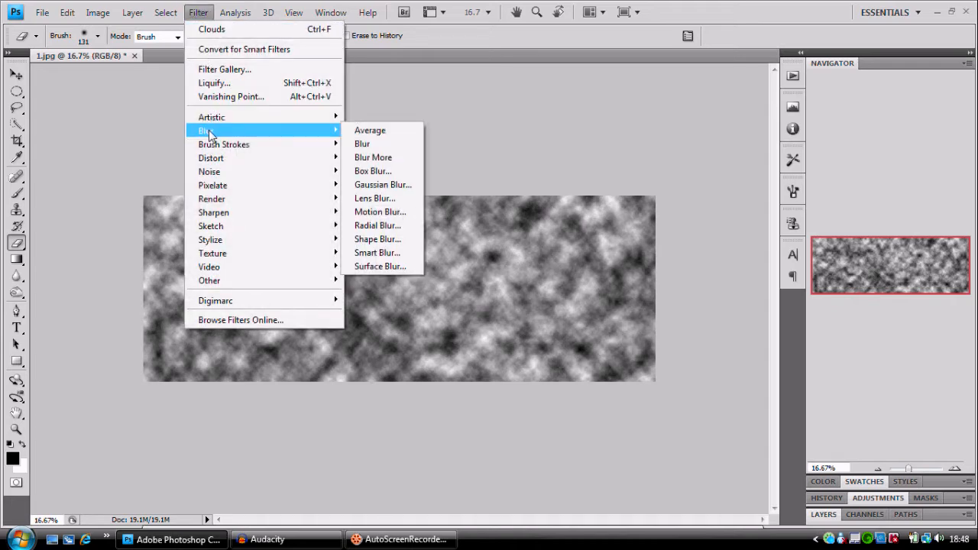
mouse_move(209, 172)
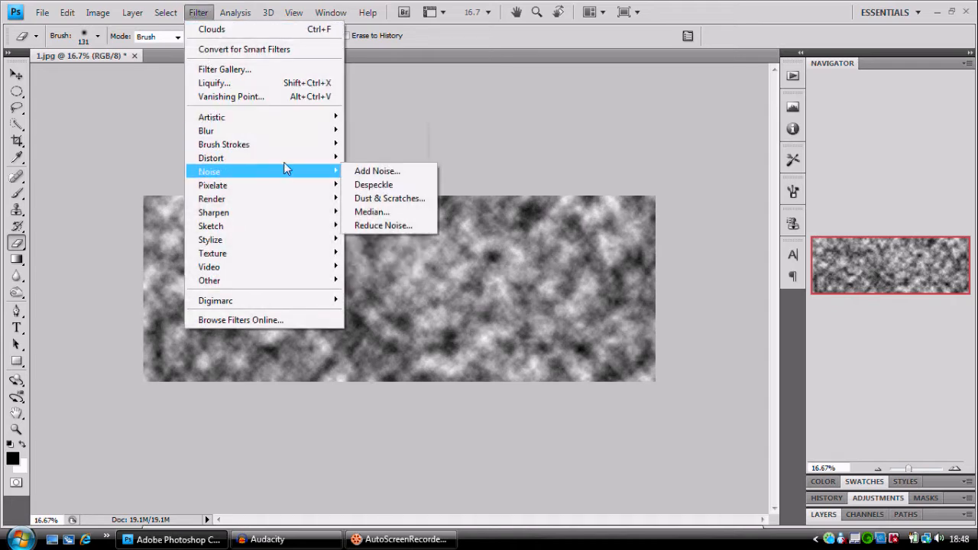
left_click(376, 171)
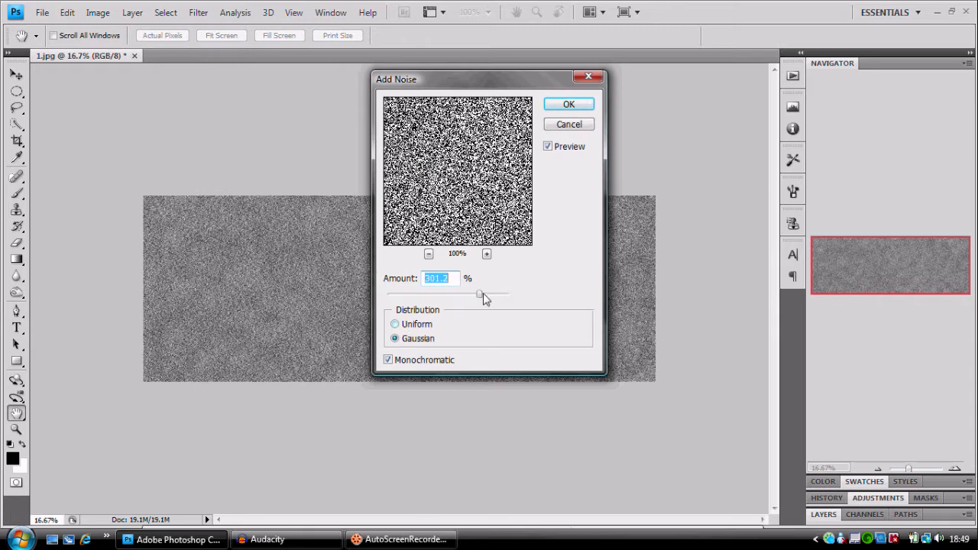
left_click_drag(480, 296, 474, 297)
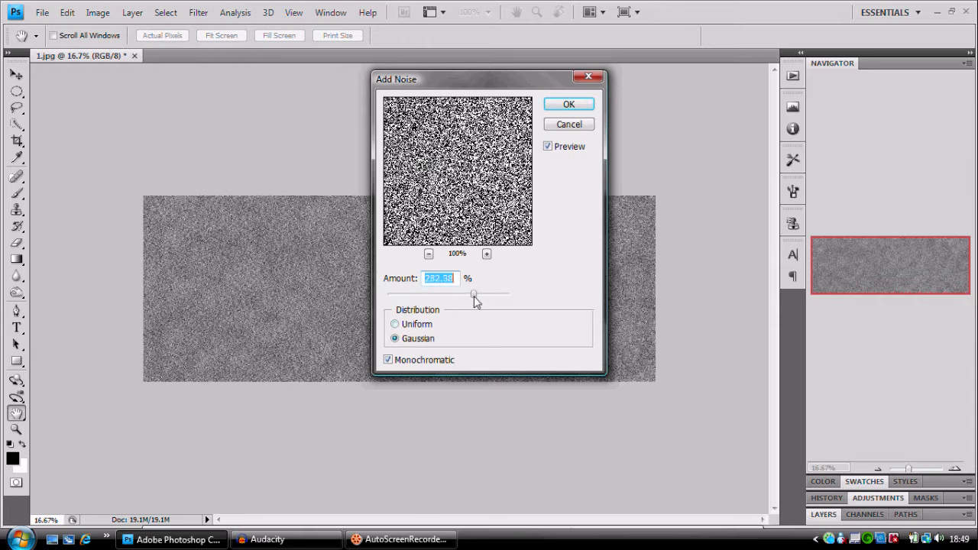
left_click_drag(474, 295, 482, 295)
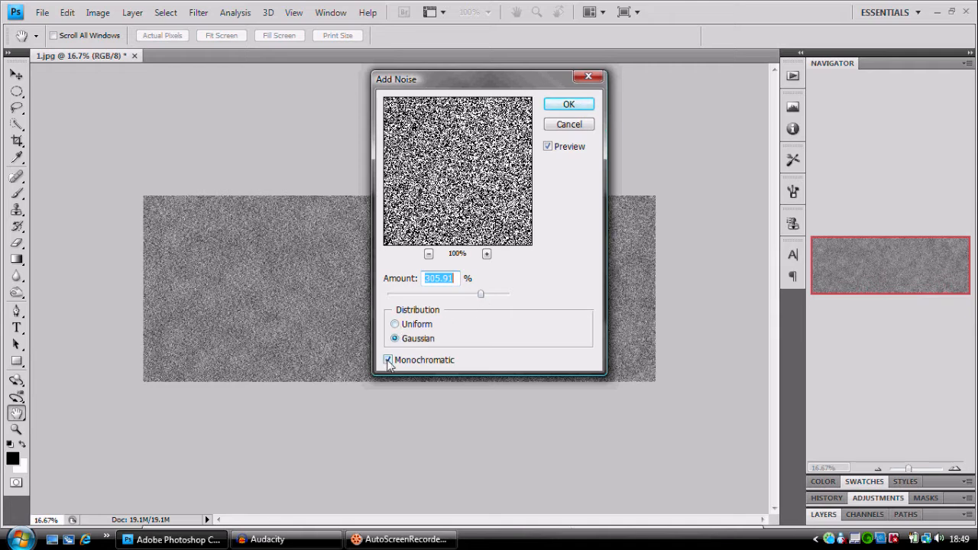
left_click(389, 360)
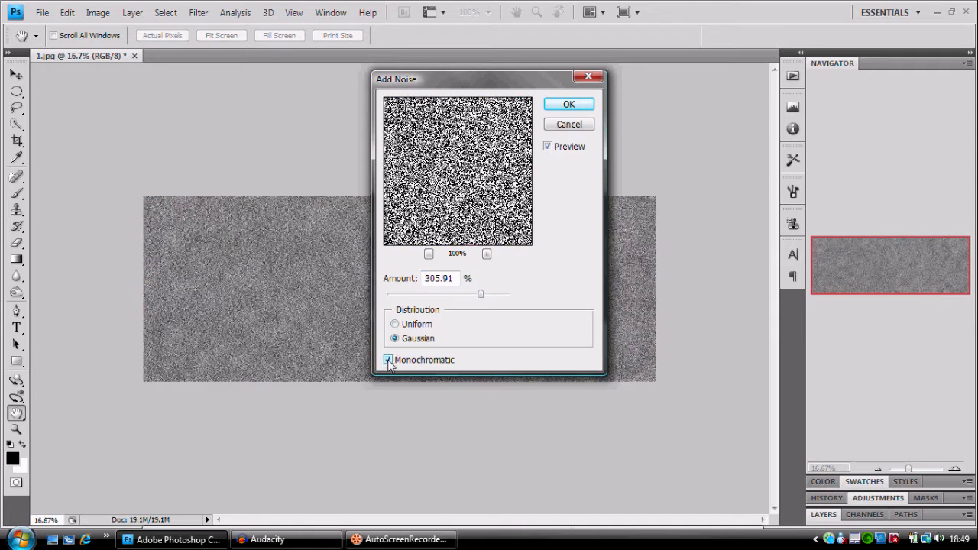
left_click(569, 104)
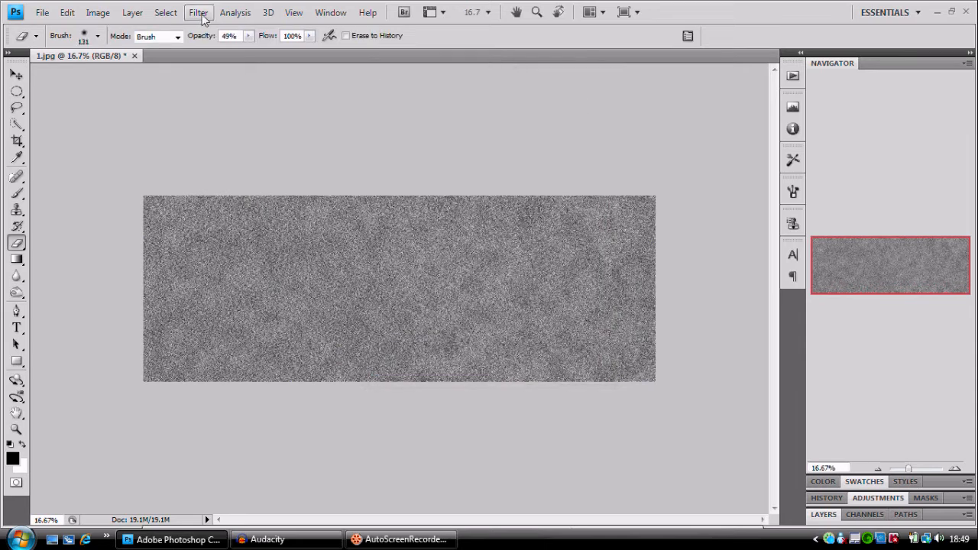
- Render a fresh Clouds texture on the new layer above the Background
left_click(199, 13)
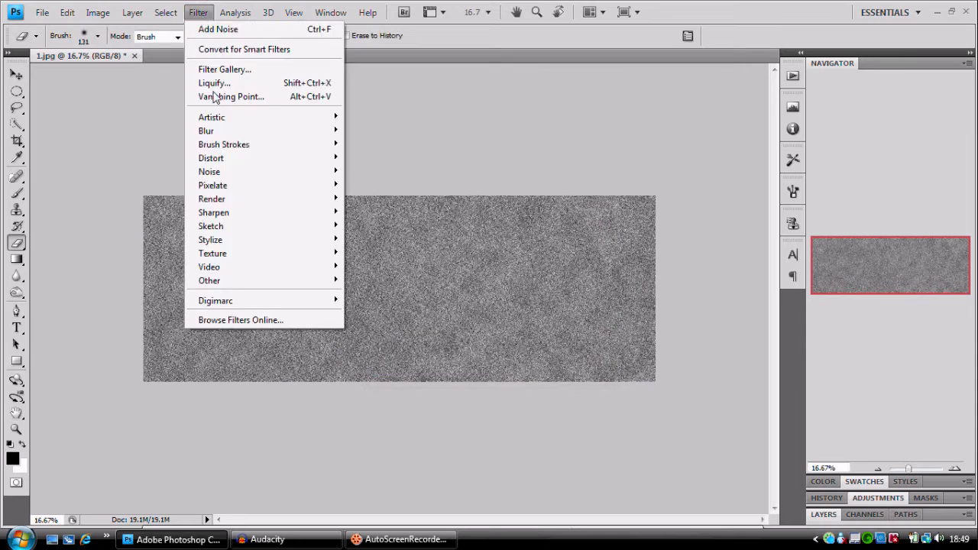
mouse_move(211, 157)
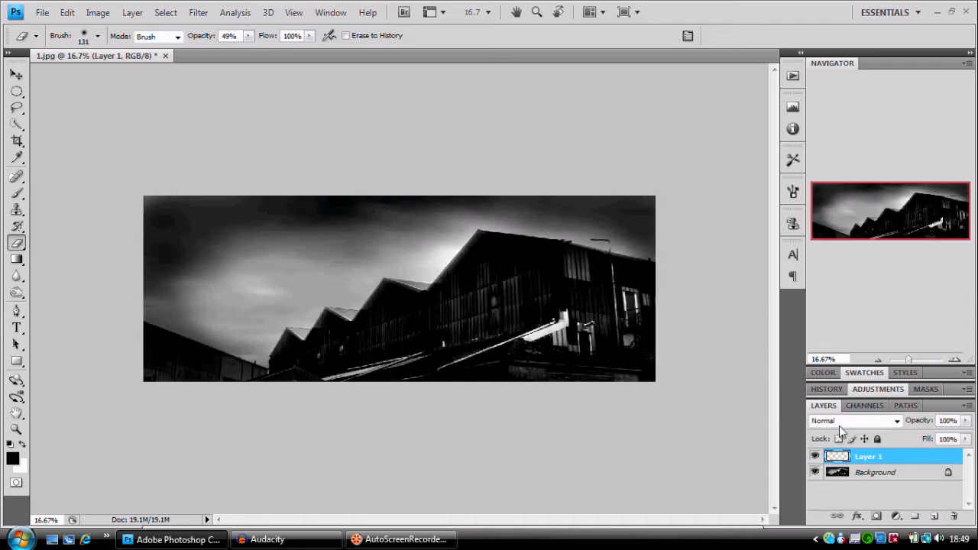
left_click(198, 12)
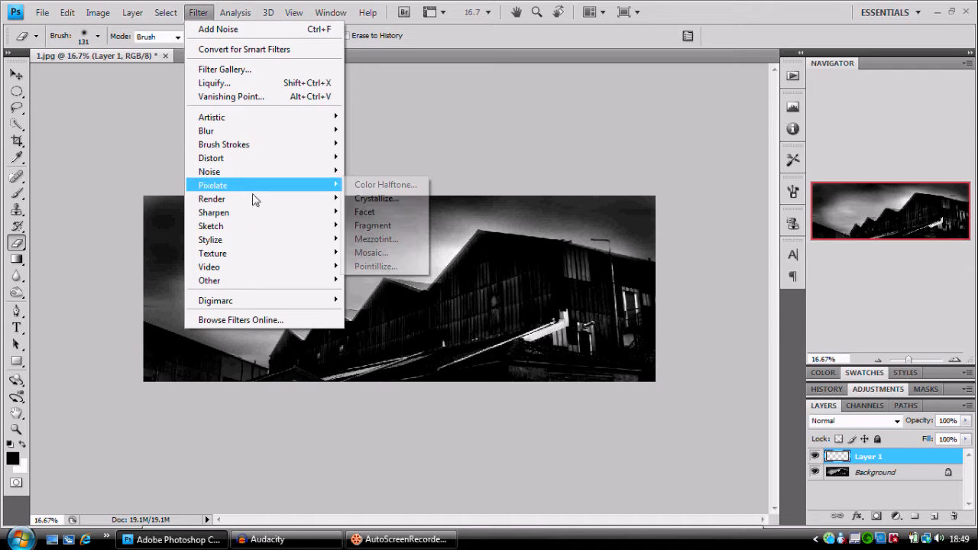
mouse_move(211, 199)
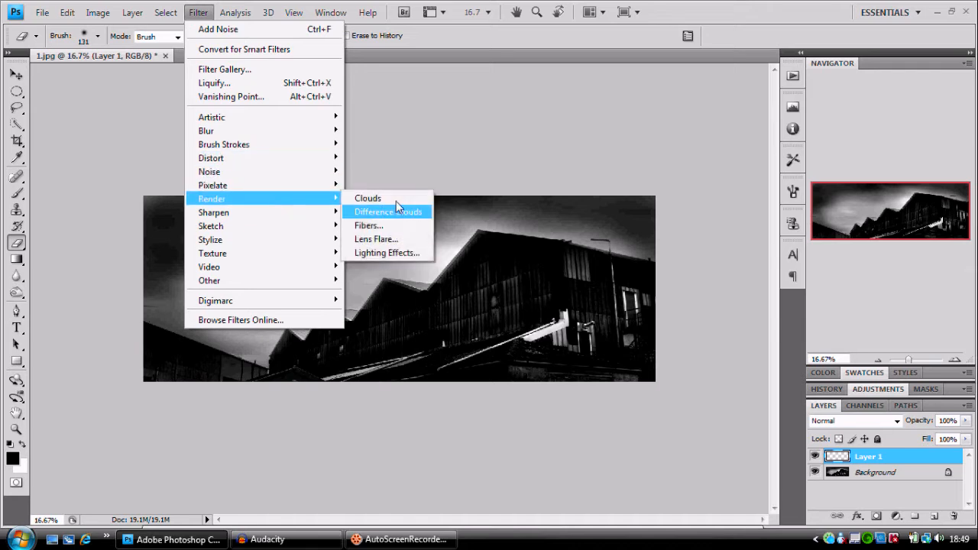
left_click(389, 210)
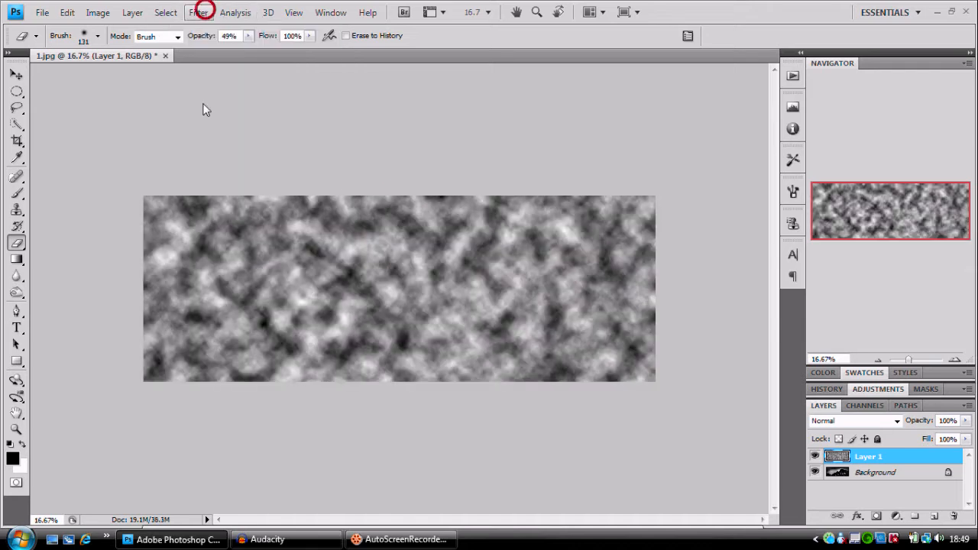
- Reapply the heavy monochromatic Gaussian noise over the new clouds layer
left_click(199, 12)
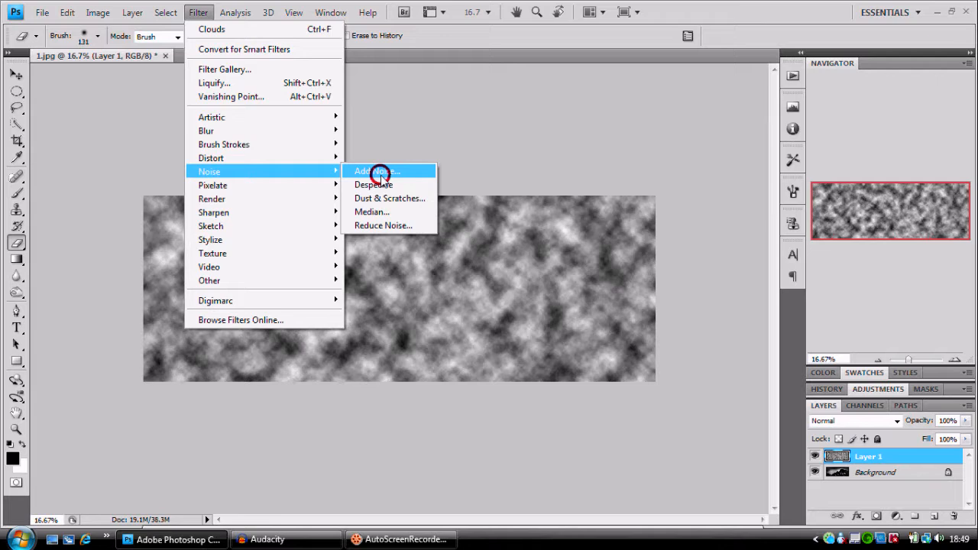
left_click(375, 171)
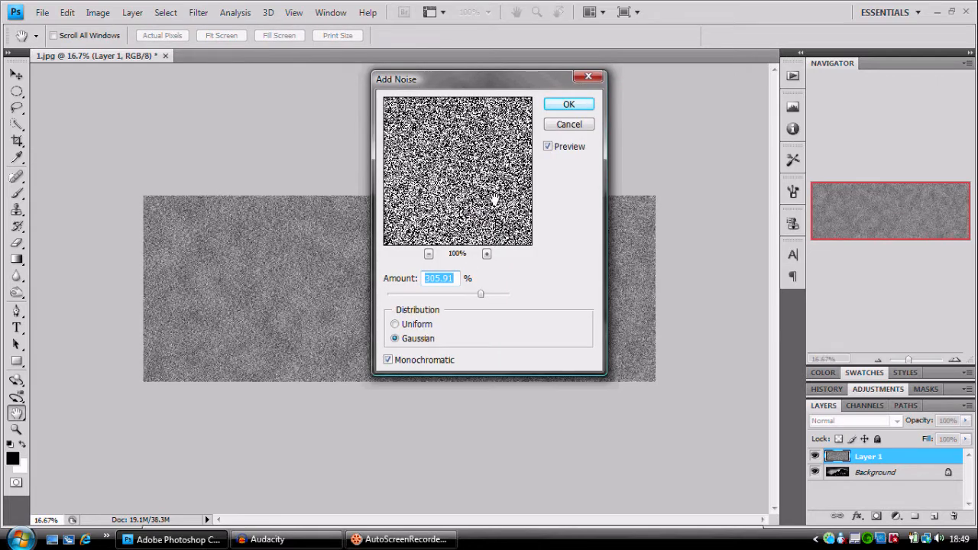
left_click(569, 104)
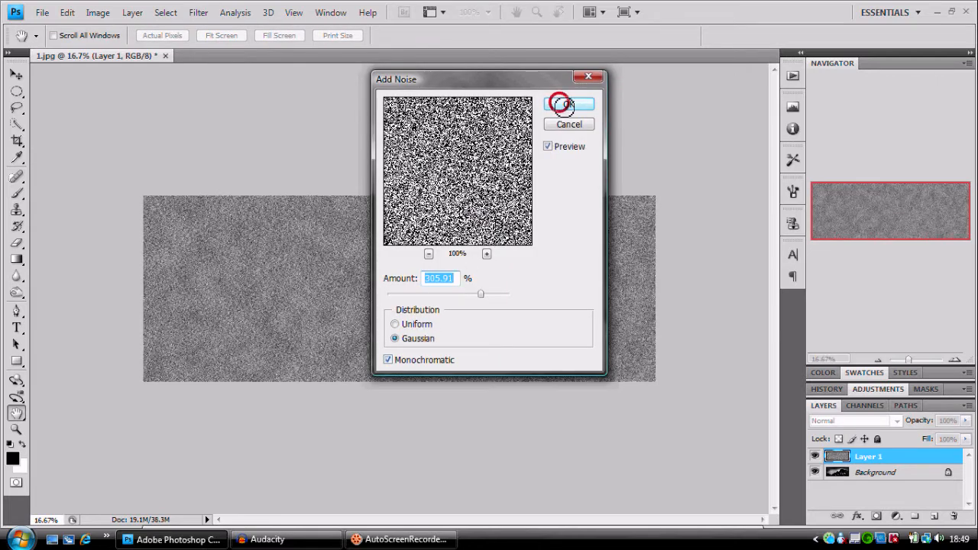
left_click(569, 104)
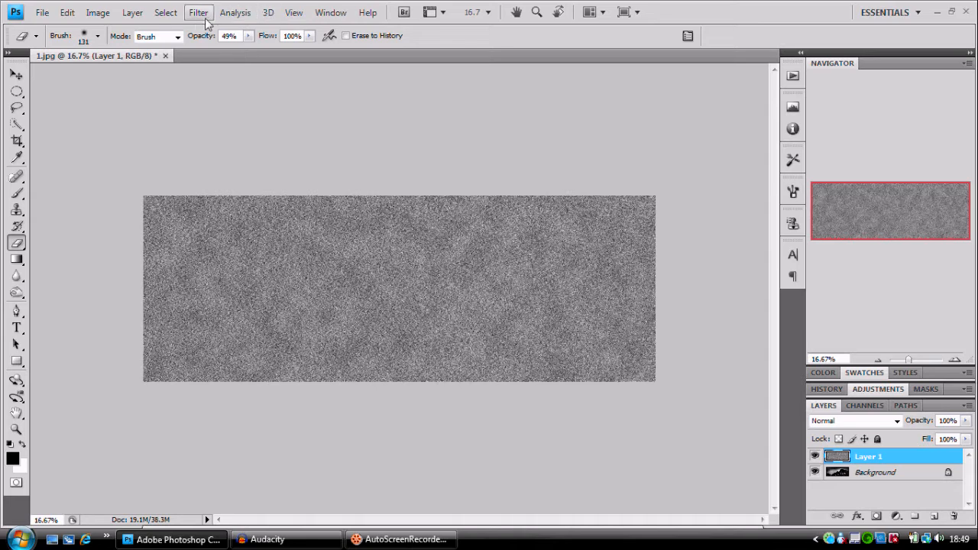
mouse_move(222, 24)
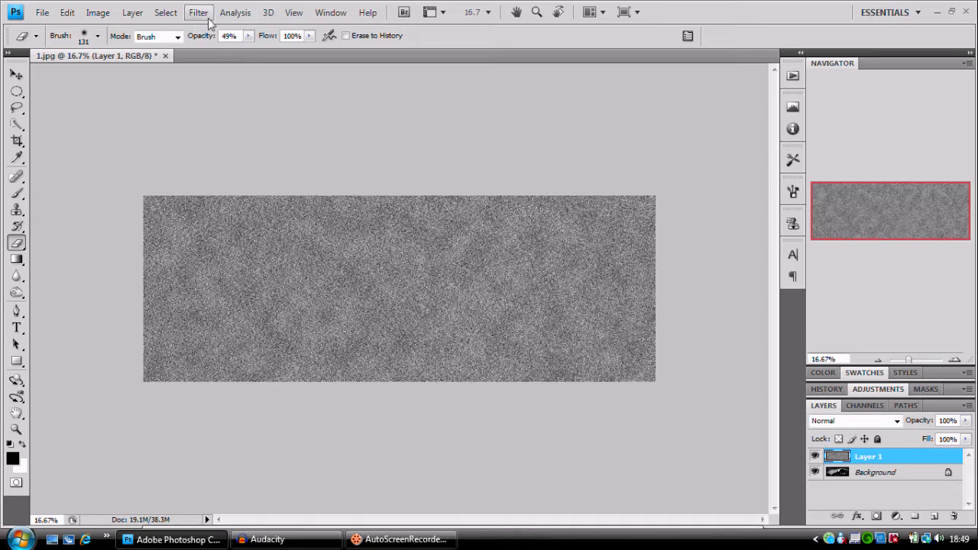
- Set the noise layer's blend mode to Hard Light so the rooftops show through
left_click(199, 12)
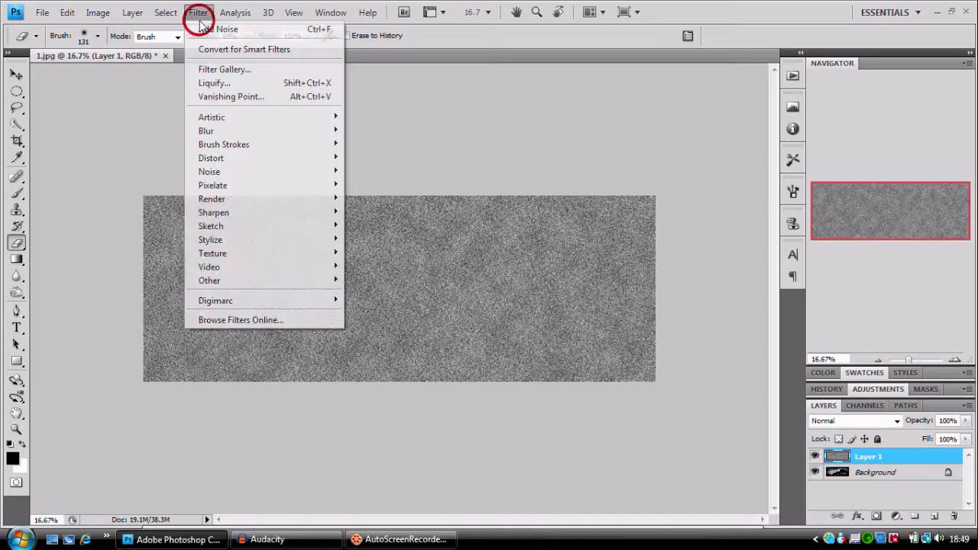
mouse_move(205, 130)
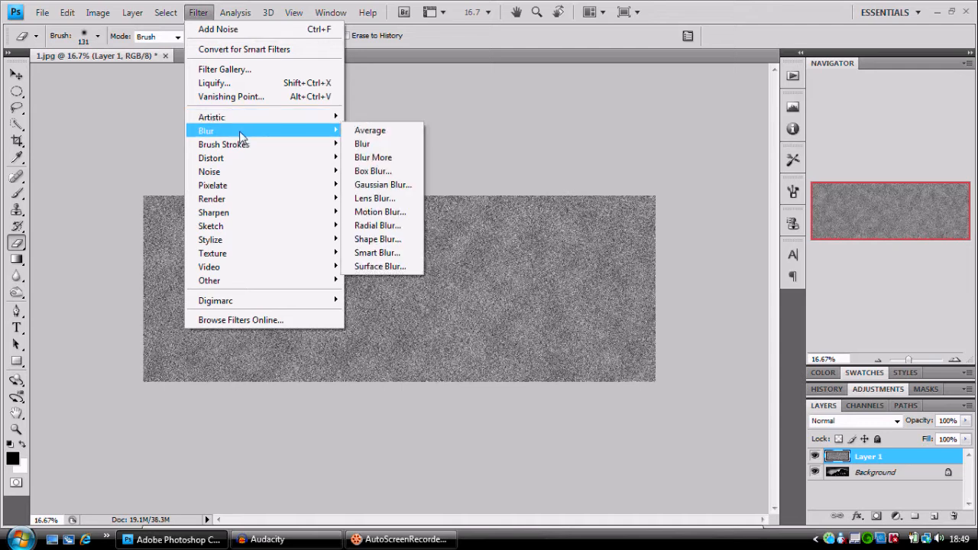
mouse_move(289, 134)
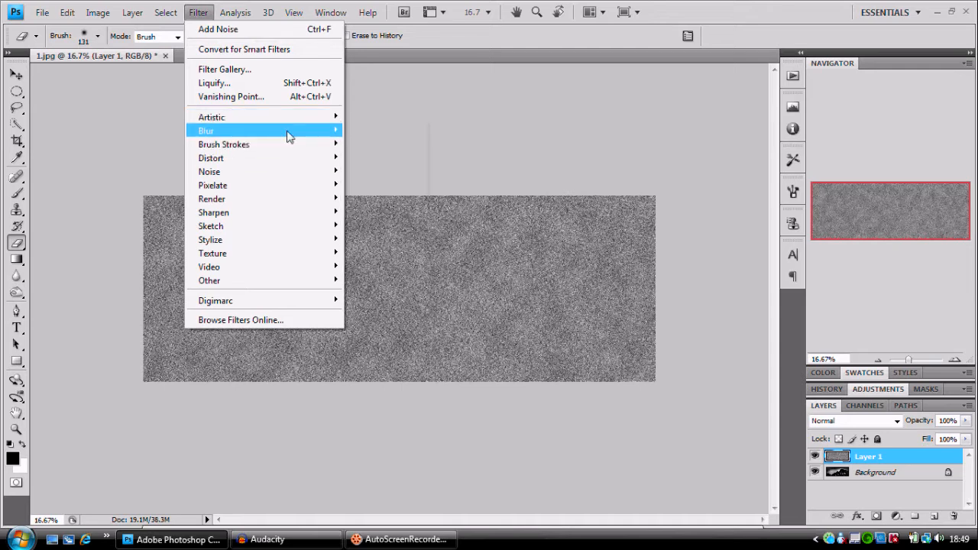
mouse_move(223, 144)
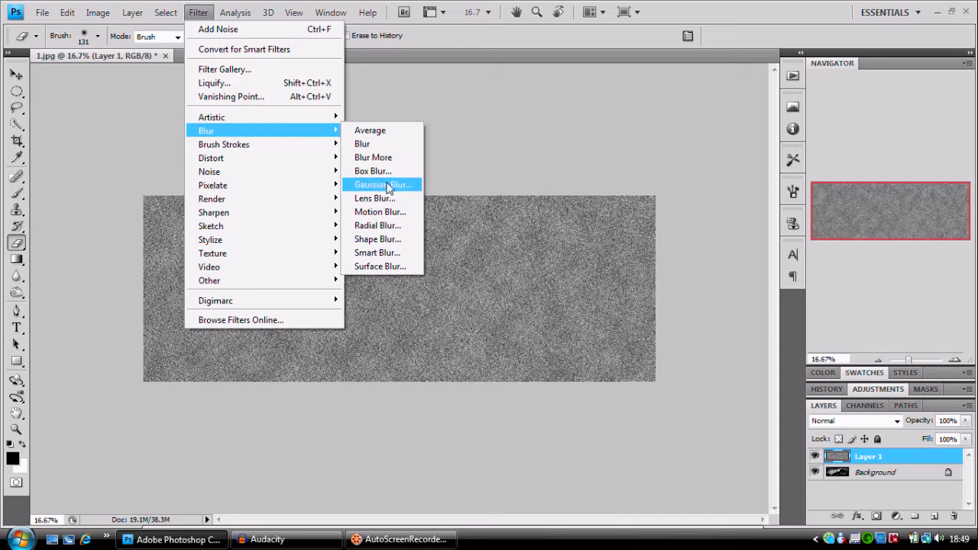
mouse_move(899, 425)
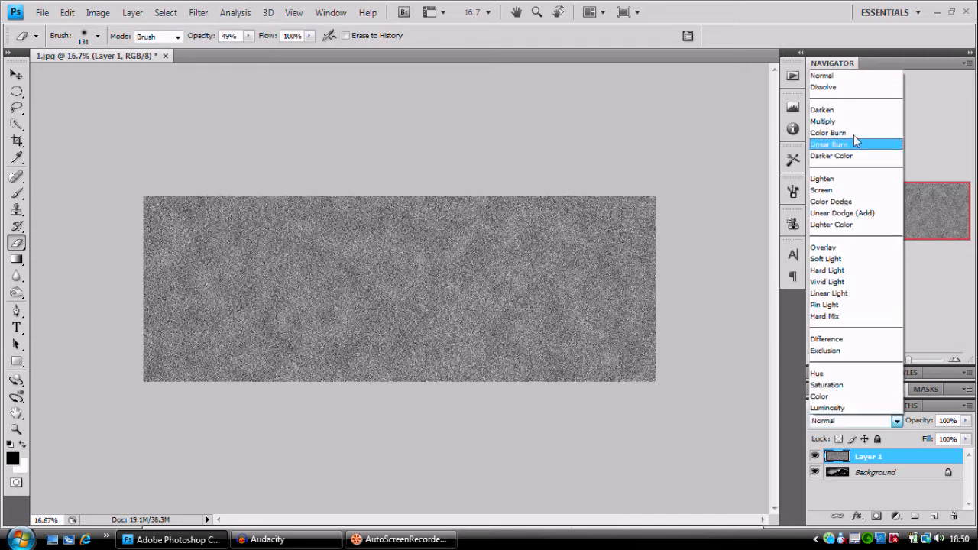
left_click(827, 269)
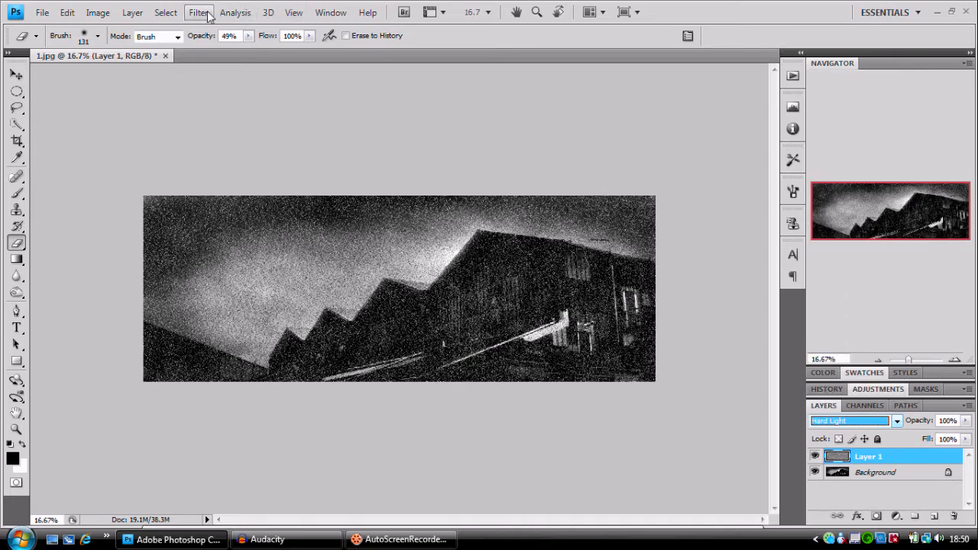
- Motion-blur the noise with a streak distance of about 112 pixels
left_click(199, 12)
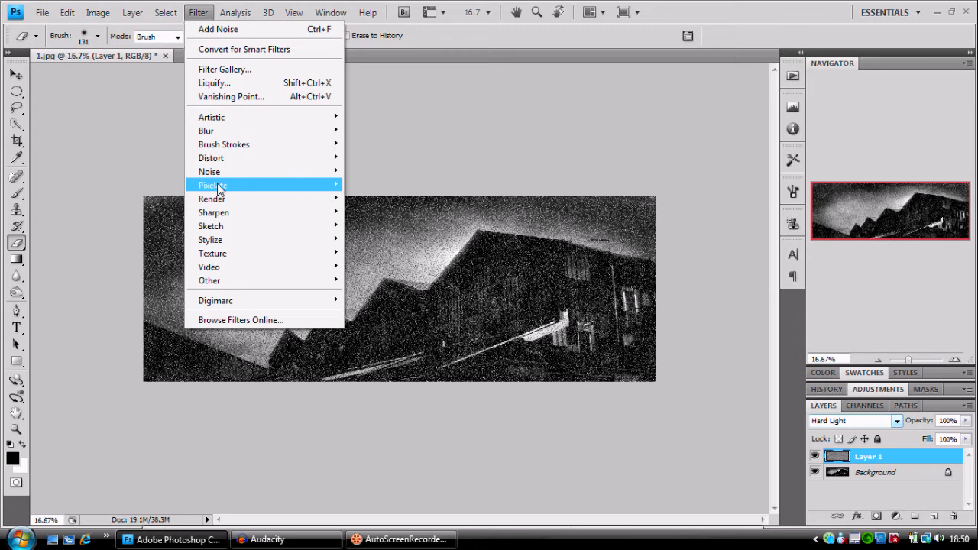
mouse_move(204, 132)
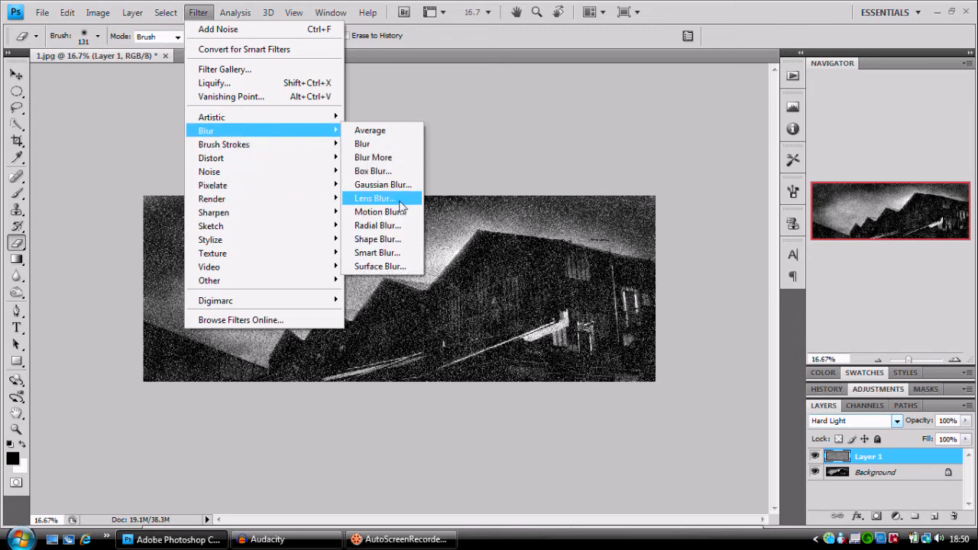
left_click(378, 211)
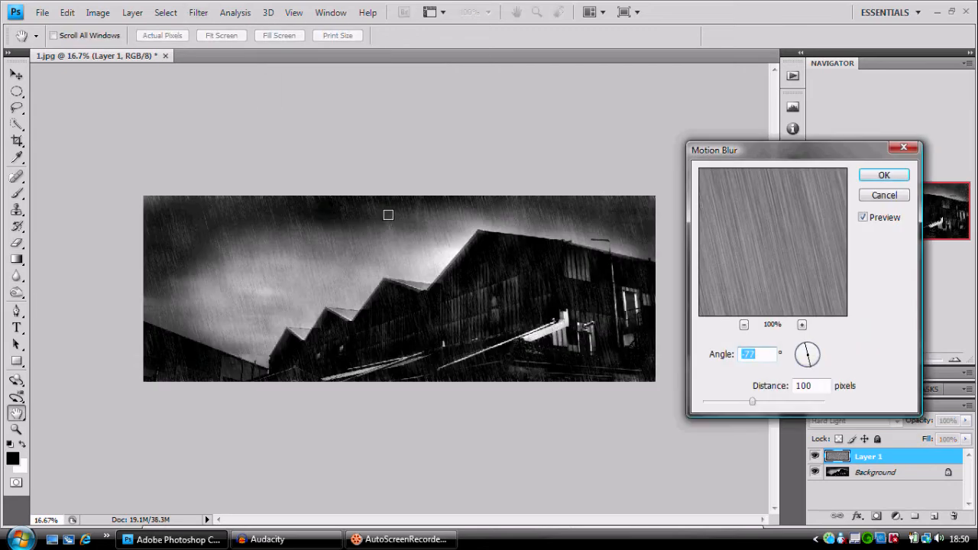
left_click_drag(803, 359, 807, 354)
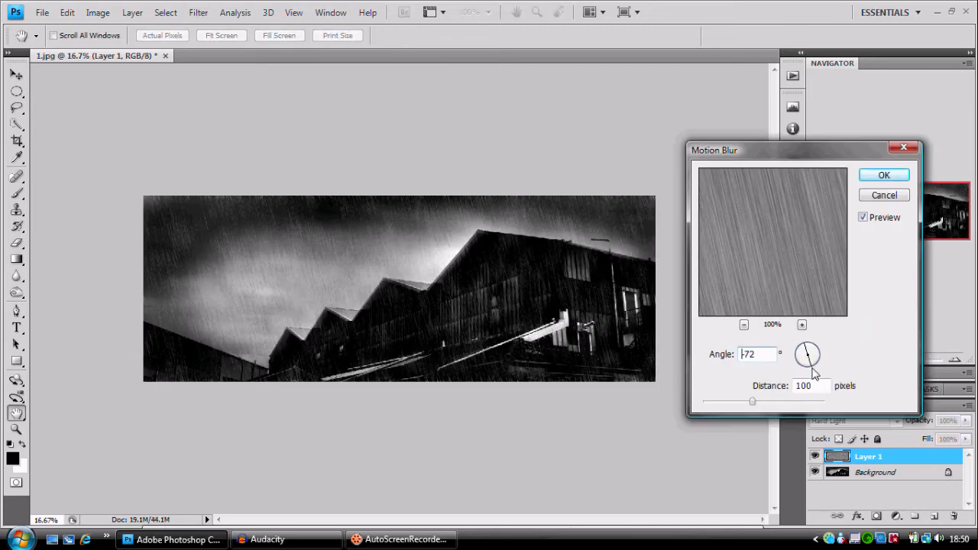
left_click_drag(752, 401, 709, 401)
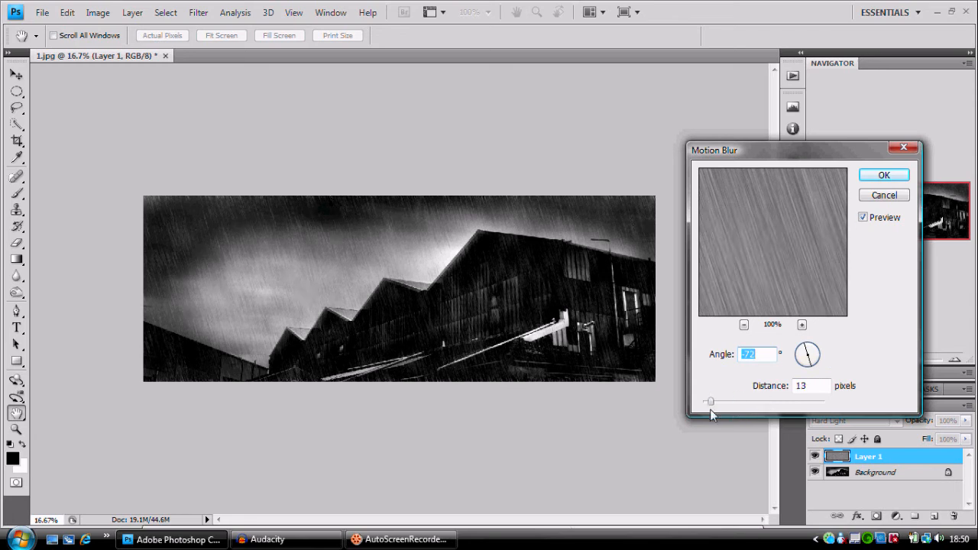
left_click_drag(709, 400, 752, 401)
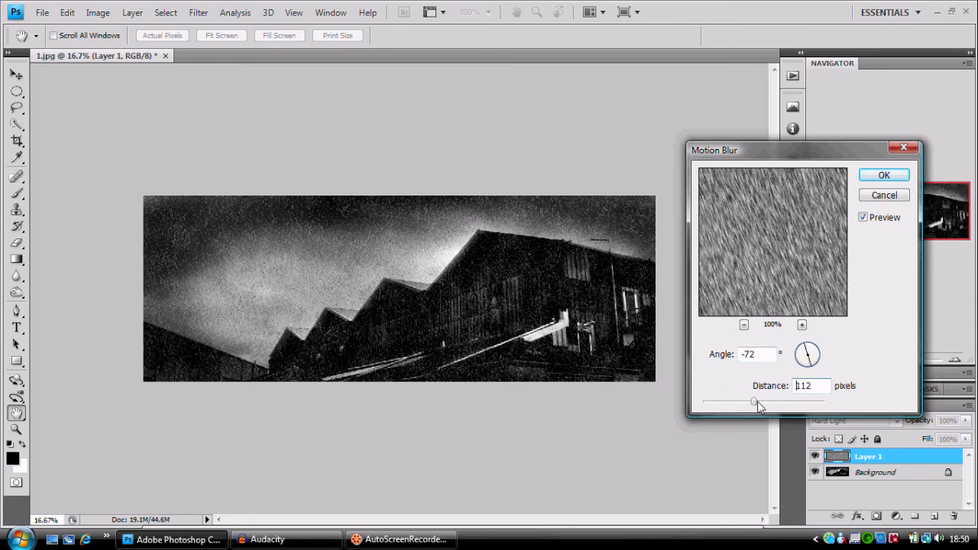
left_click_drag(754, 404, 761, 403)
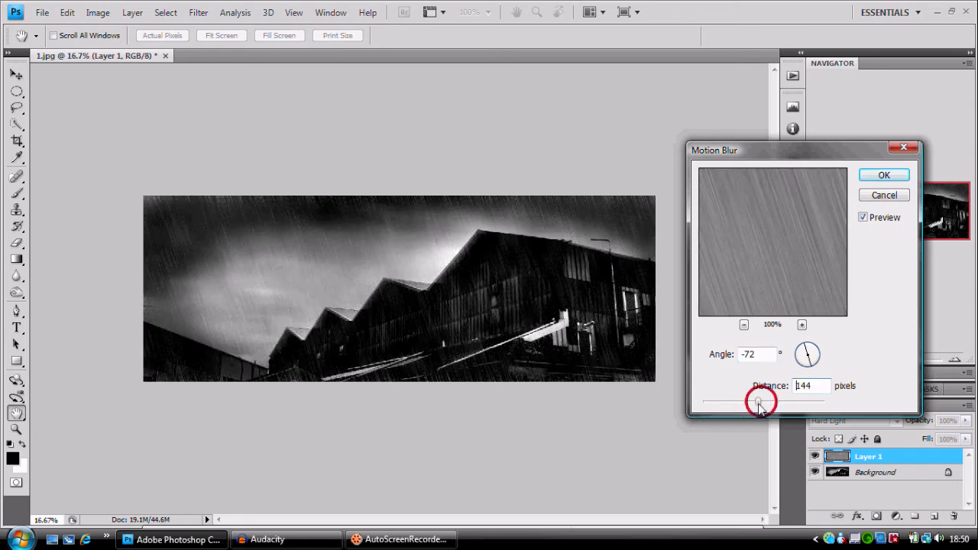
left_click_drag(761, 401, 755, 401)
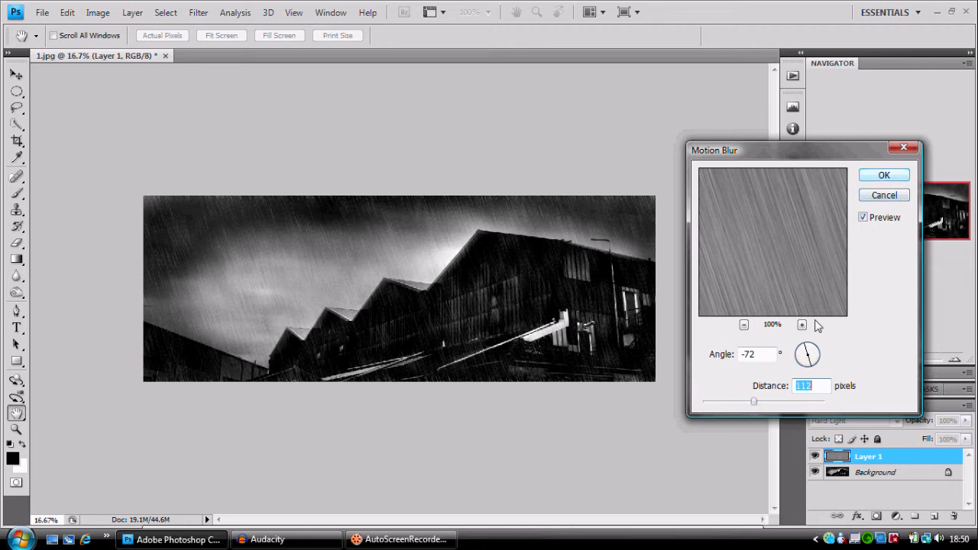
- Set the motion blur angle to −70° for diagonal rain streaks and apply it
left_click_drag(817, 346, 807, 359)
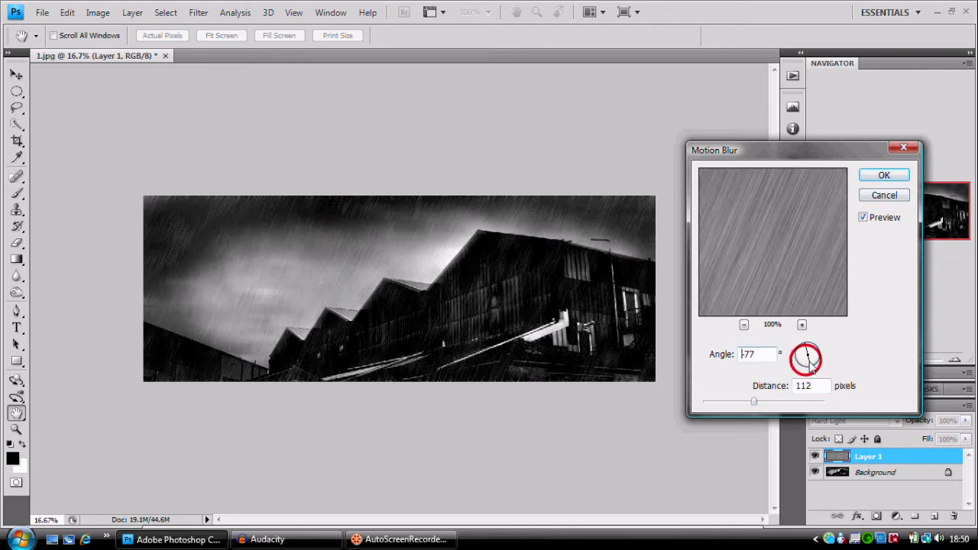
left_click_drag(807, 359, 811, 359)
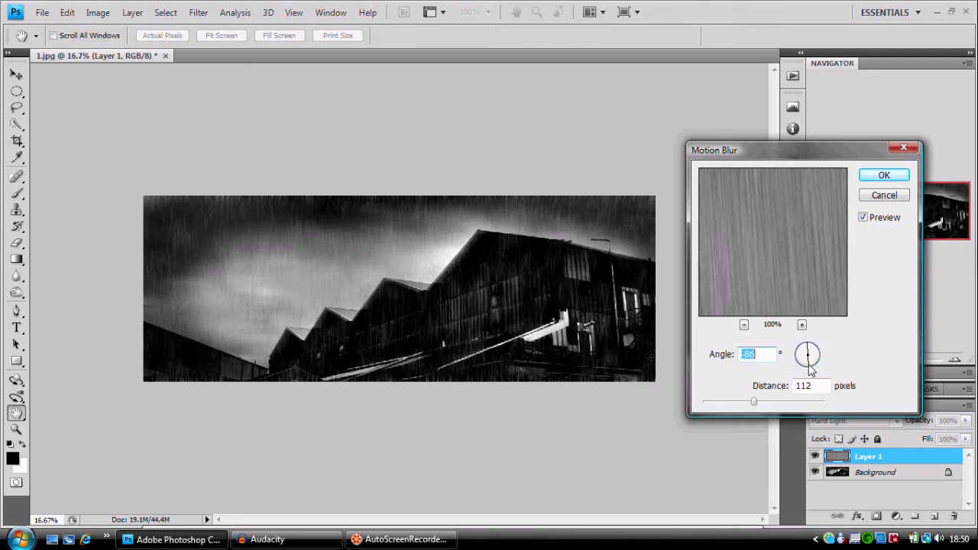
left_click_drag(814, 348, 807, 363)
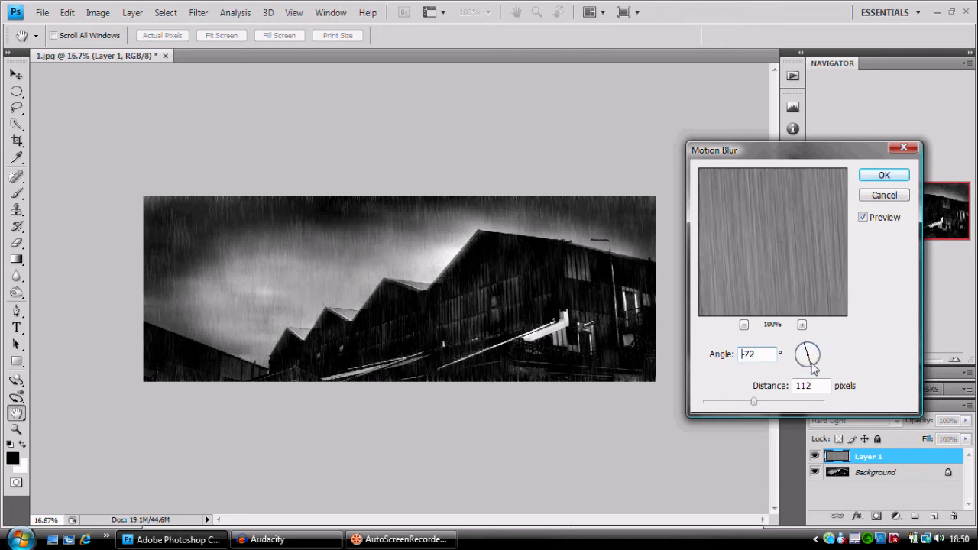
left_click_drag(814, 359, 803, 355)
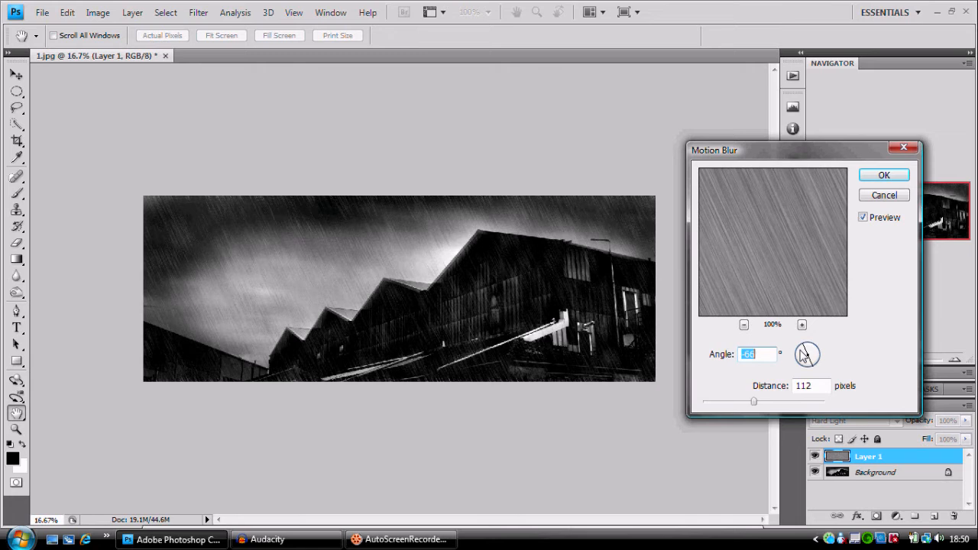
left_click_drag(808, 355, 807, 359)
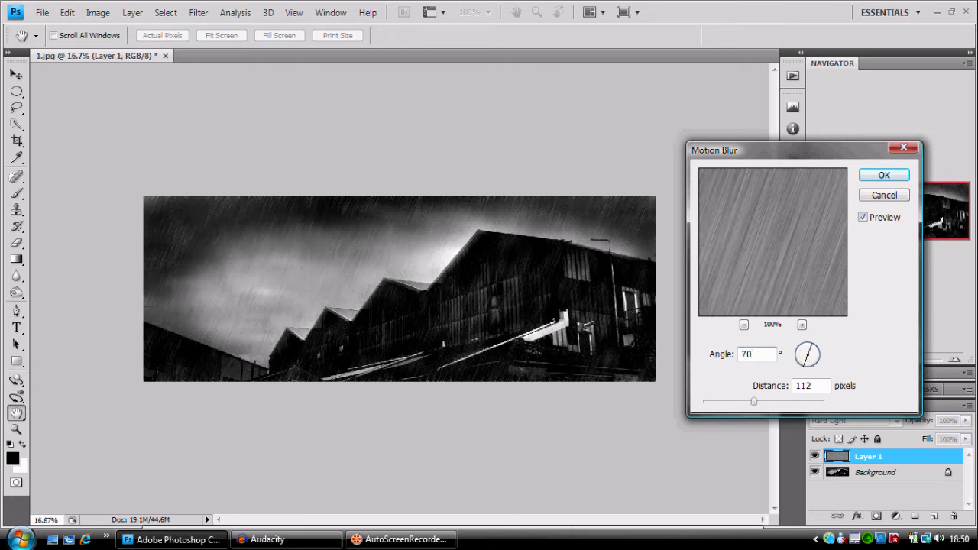
left_click(757, 355)
type("-70")
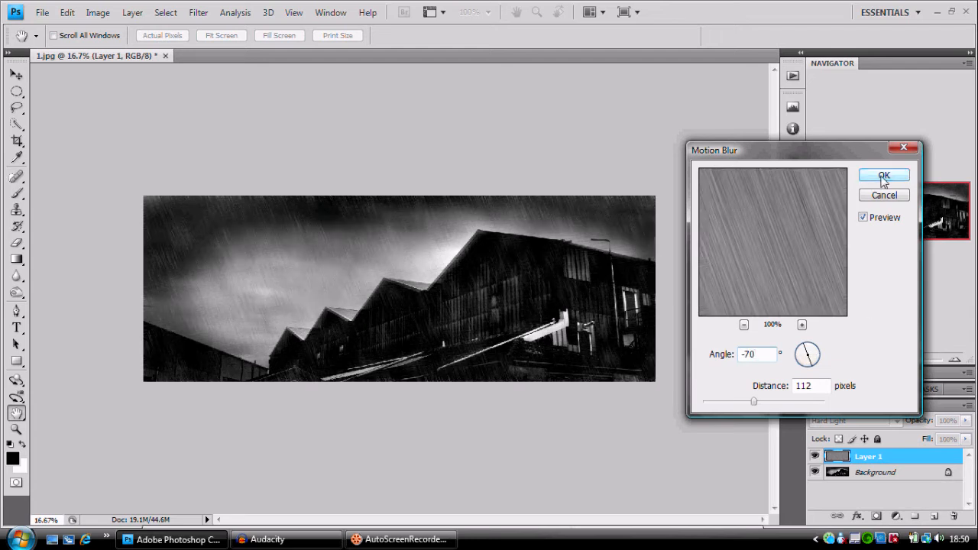
left_click(884, 175)
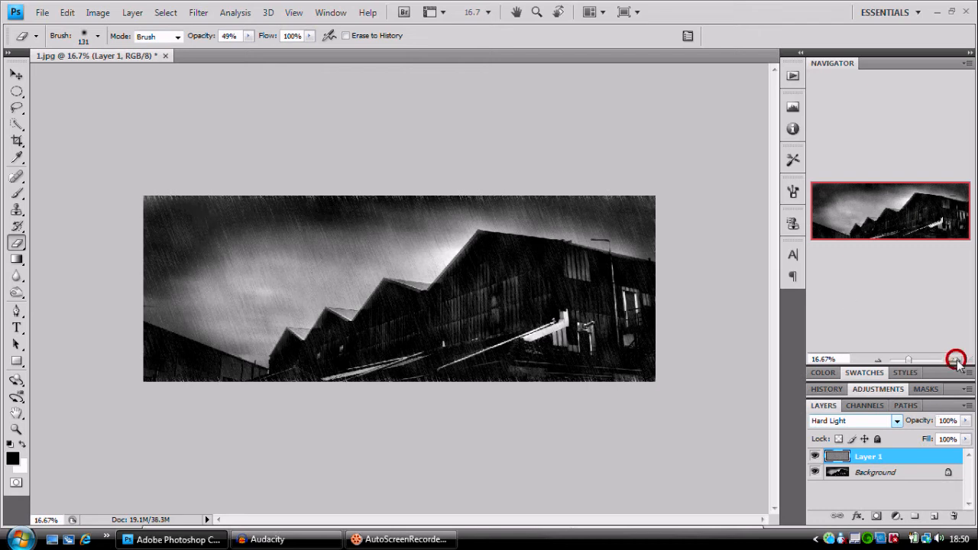
- Zoom to 100% and pan the Navigator to inspect rain over the rooftop peaks
left_click(957, 359)
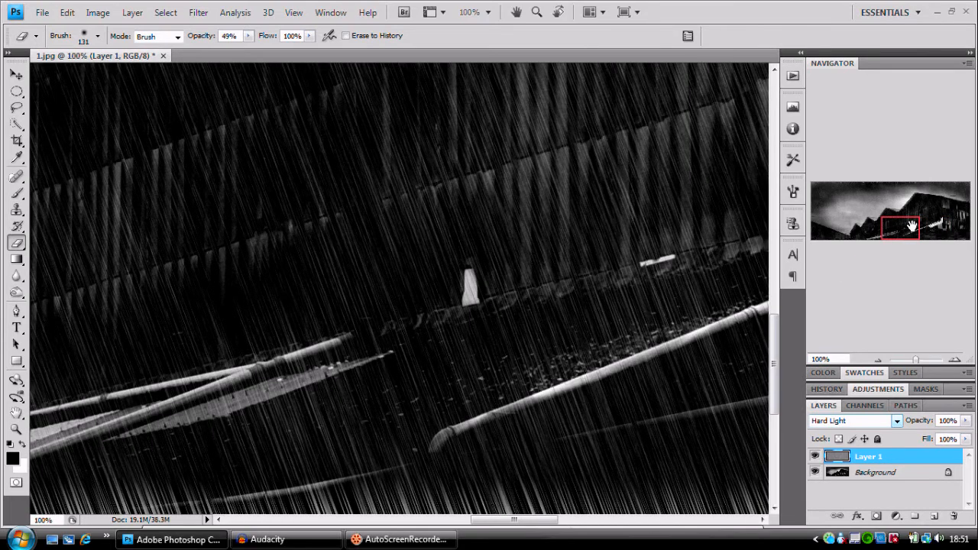
left_click_drag(902, 226, 951, 221)
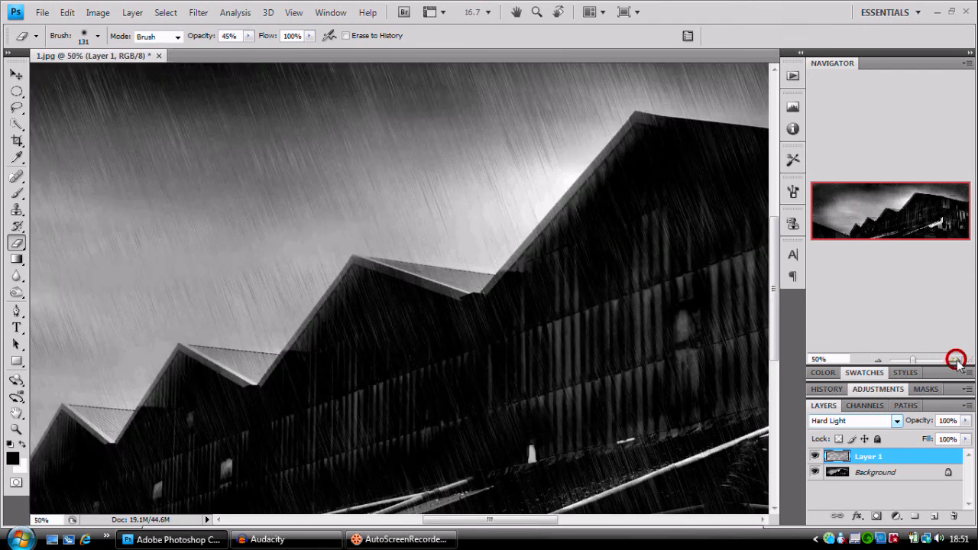
left_click(957, 359)
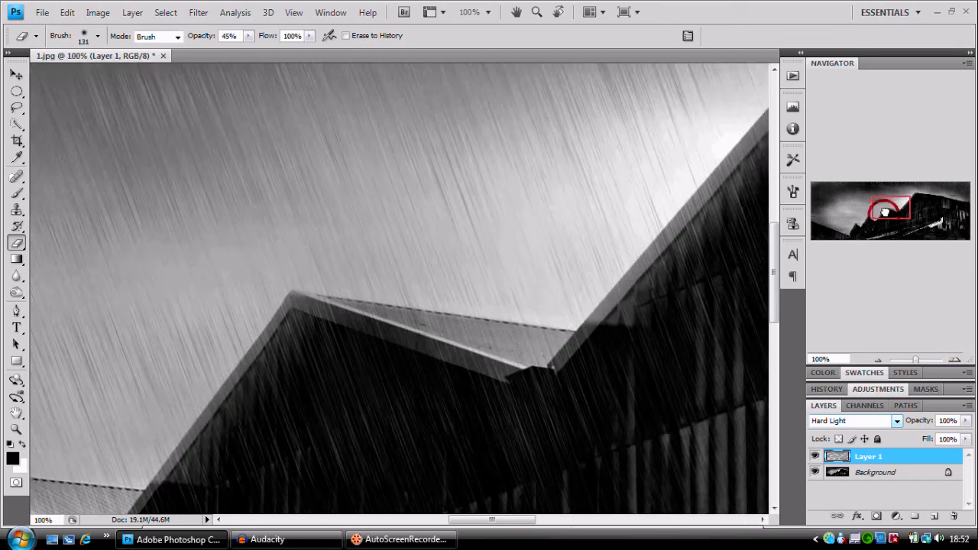